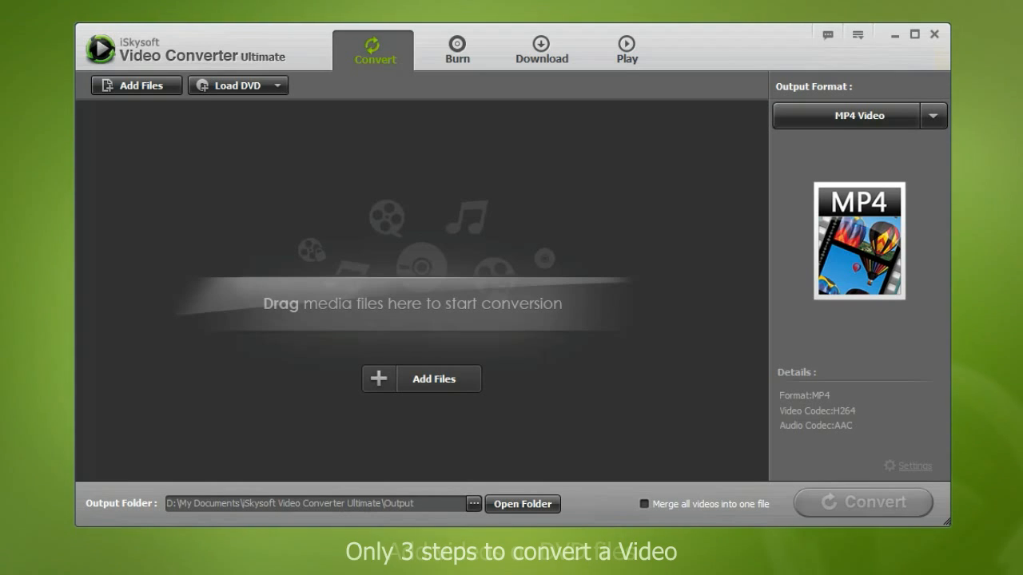
Add shutterstock_v3288035.mp4 for conversion and show the output format list
left_click(136, 86)
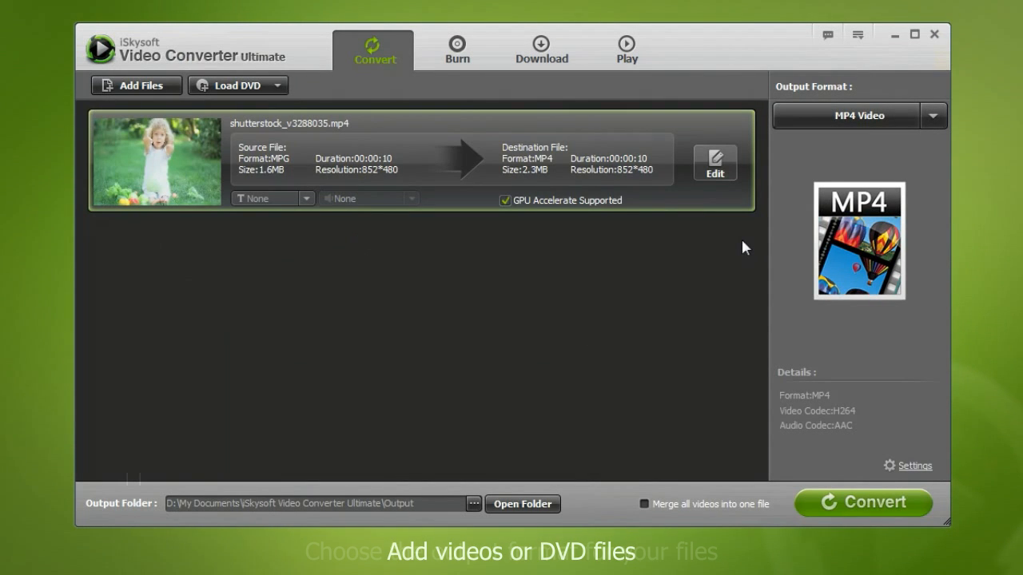
left_click(934, 115)
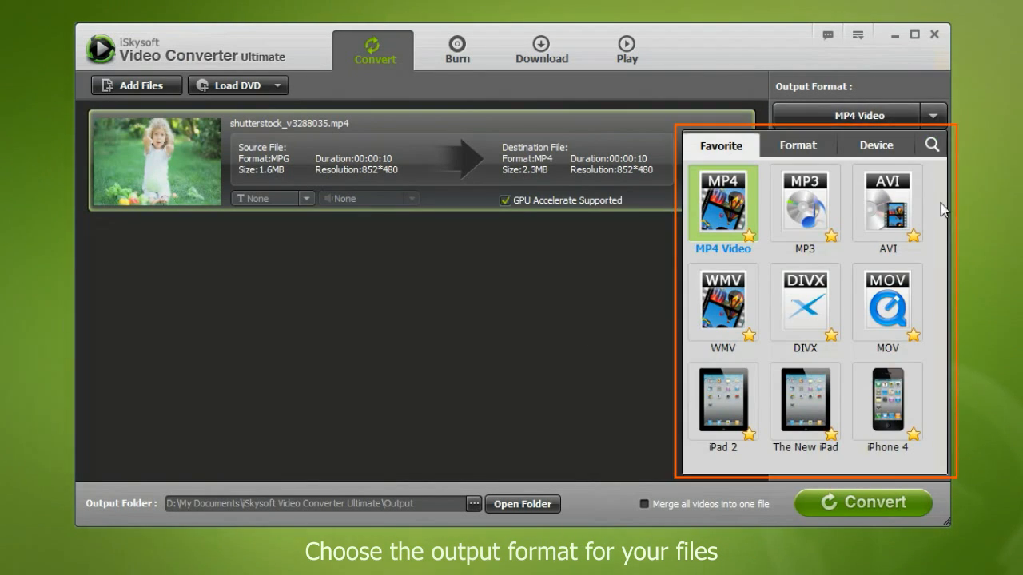
Browse the Video, Audio and HD format groups in the Format panel
left_click(796, 143)
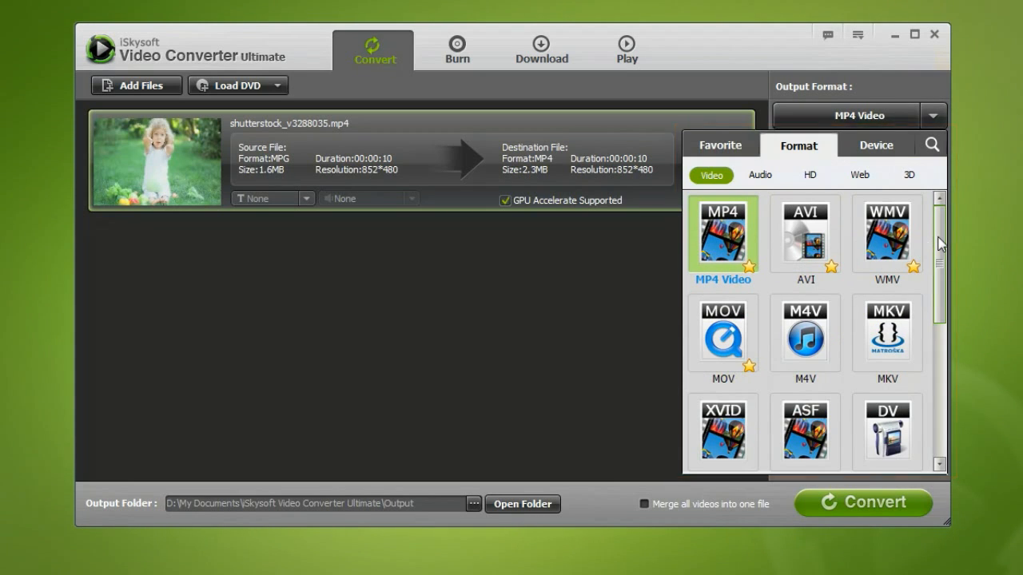
scroll("down", 3)
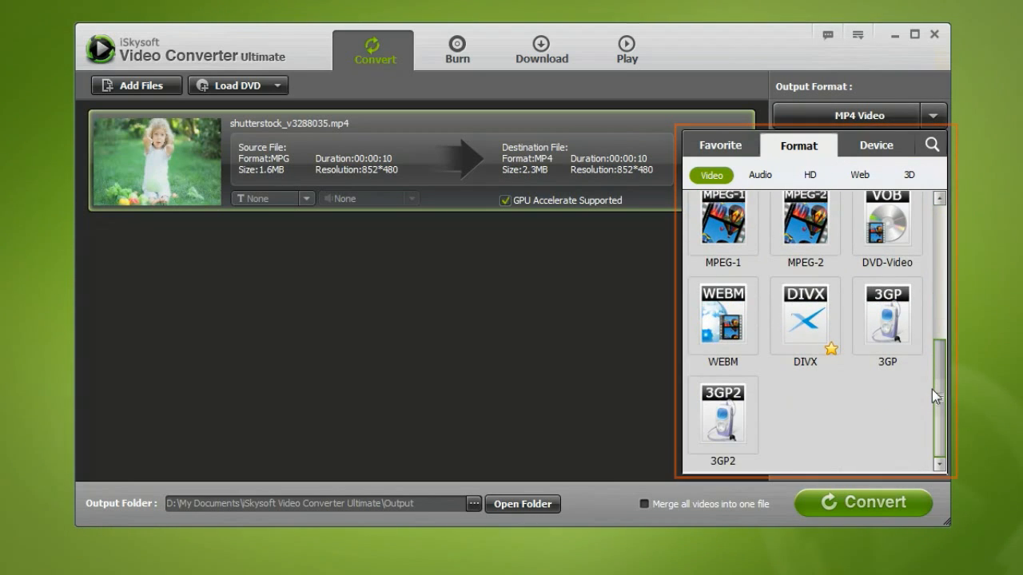
left_click(761, 174)
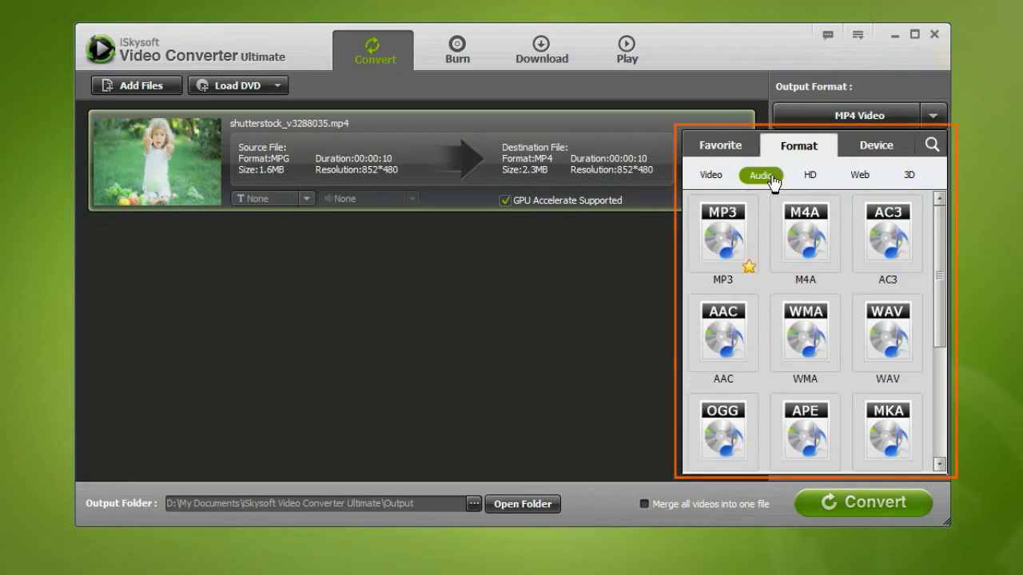
scroll("down", 3)
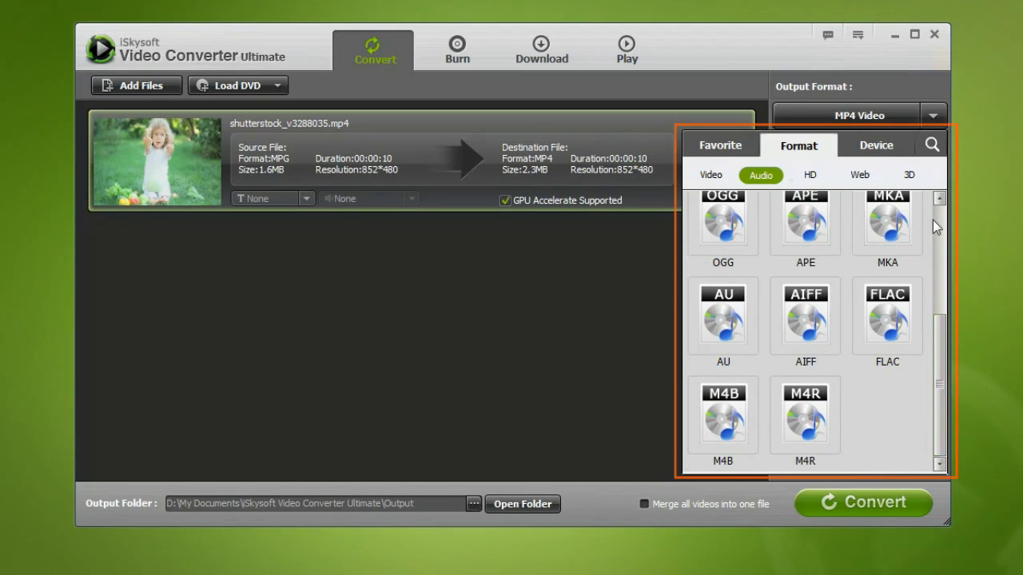
left_click(809, 174)
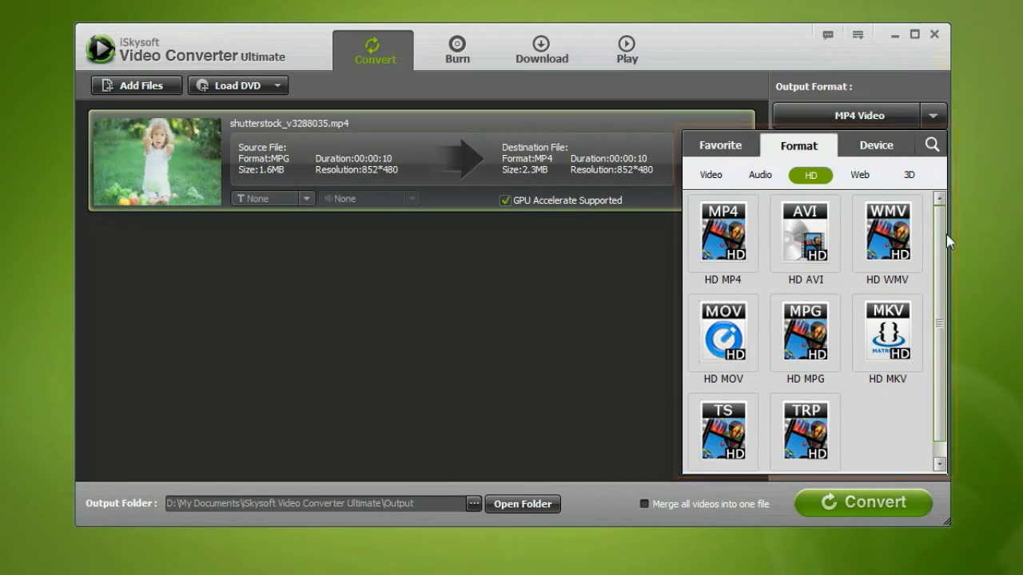
Browse the Web and 3D format groups, then switch to the Device presets
left_click(860, 174)
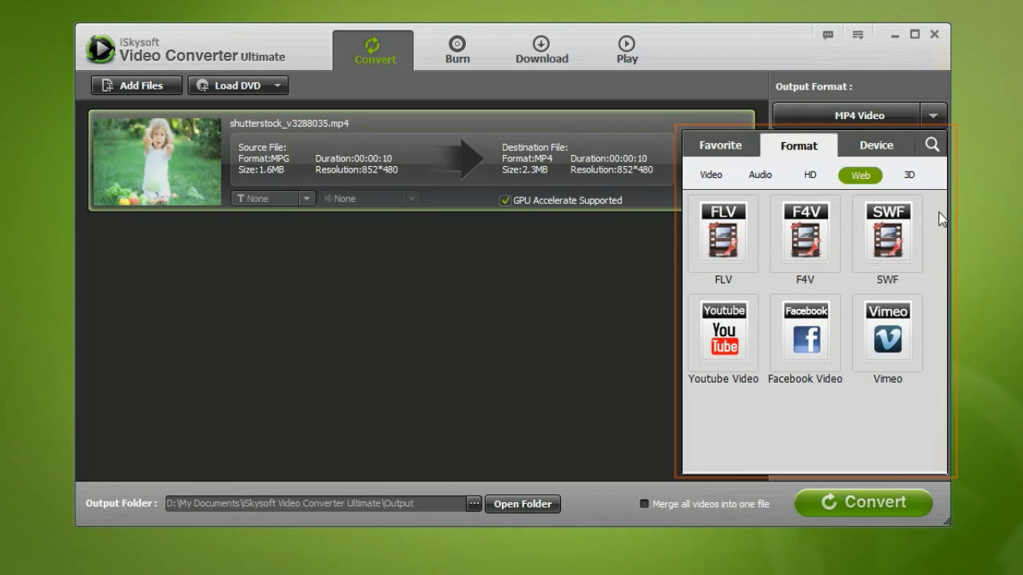
left_click(911, 174)
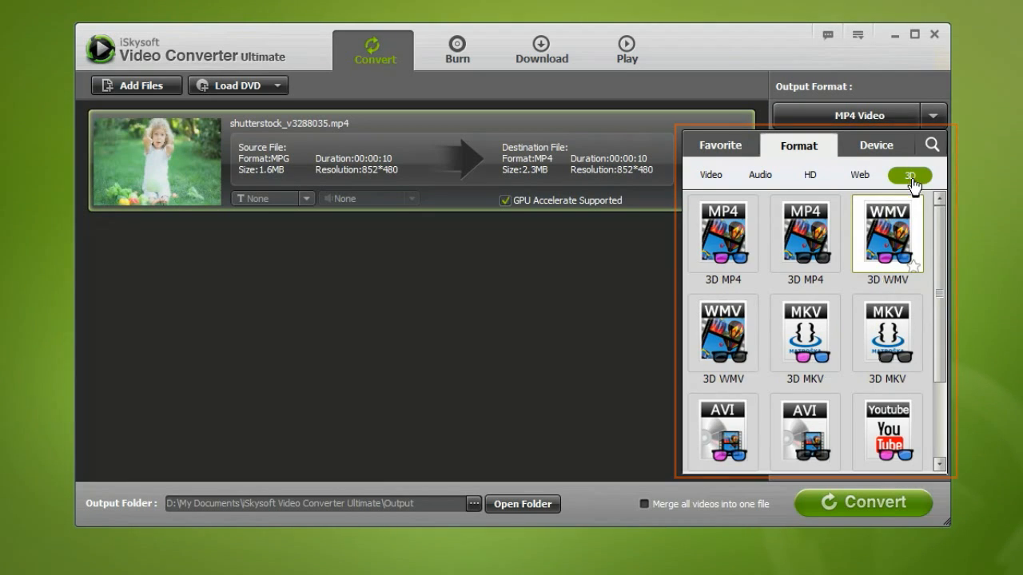
scroll("down", 3)
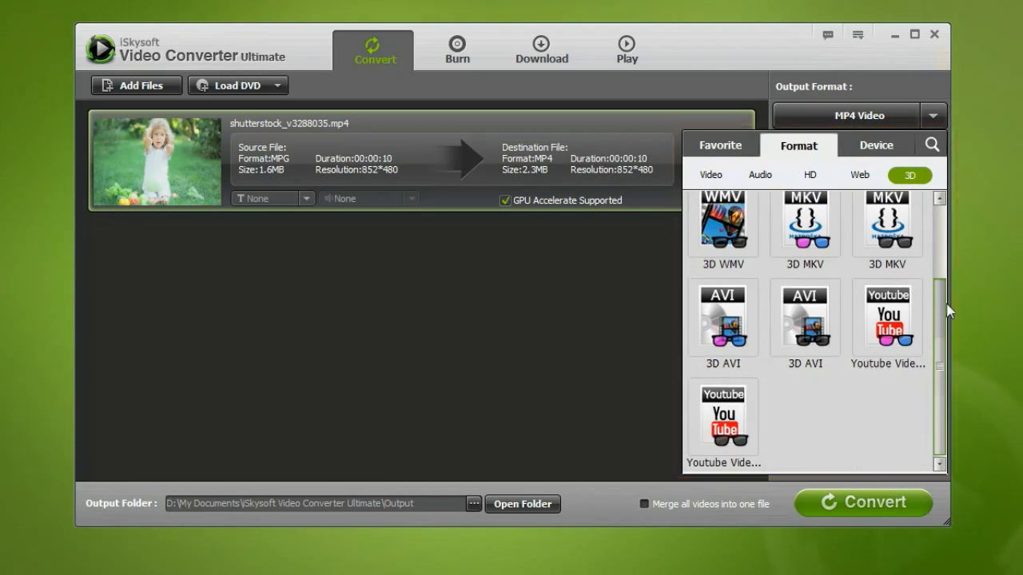
left_click(876, 144)
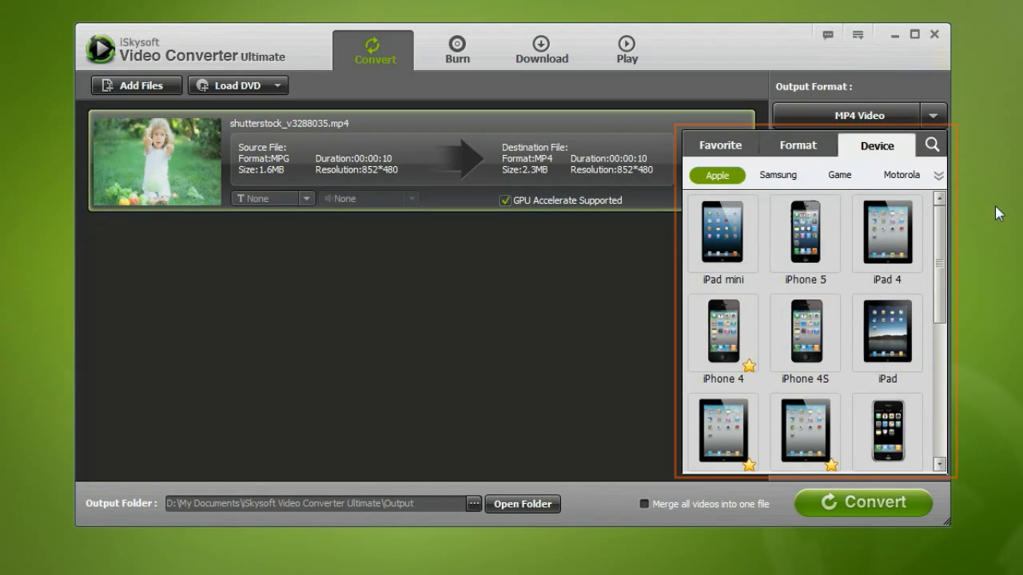
Browse Samsung and game console presets and choose iPad 4 as the output format
scroll("down", 3)
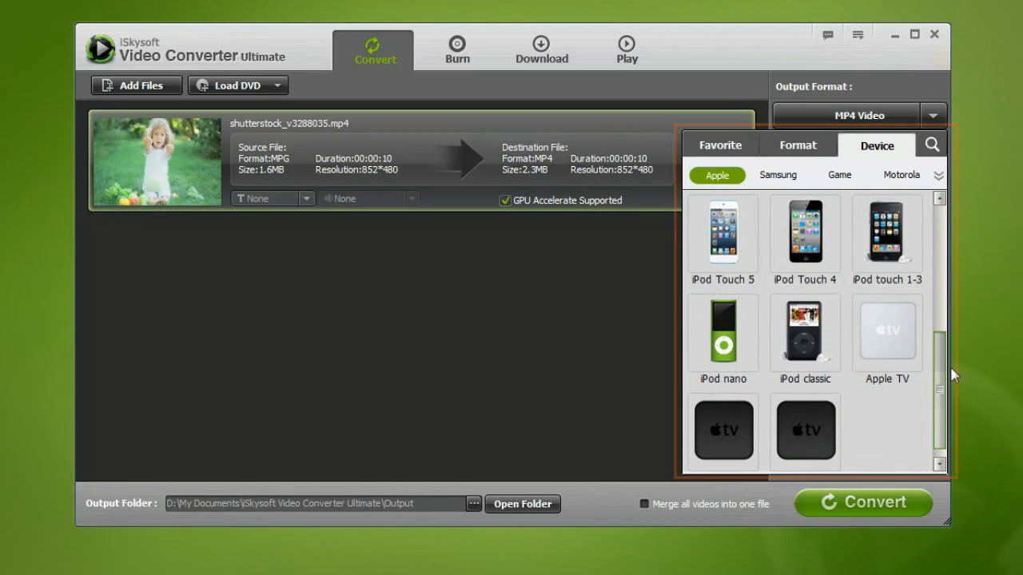
left_click(777, 174)
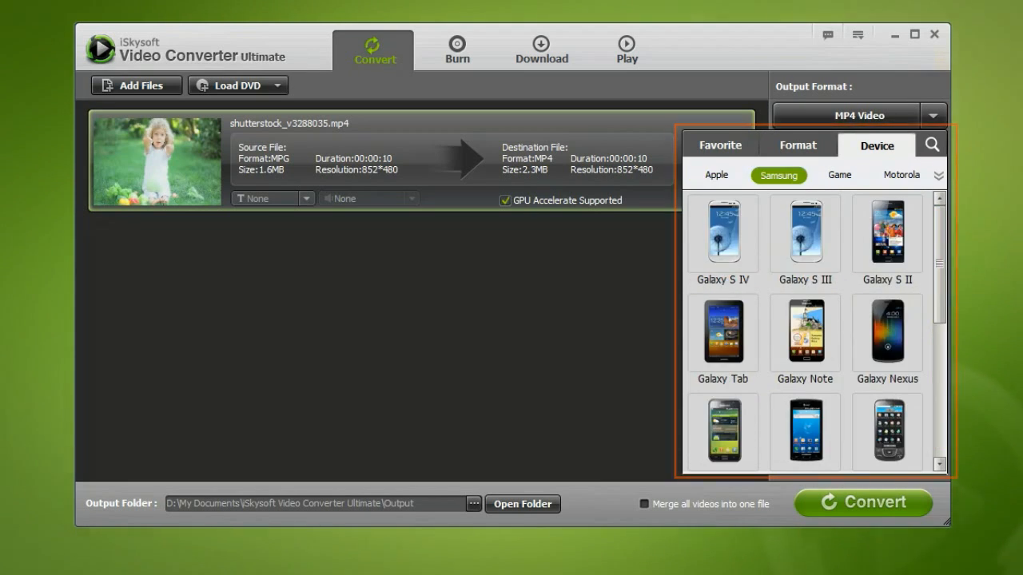
scroll("down", 3)
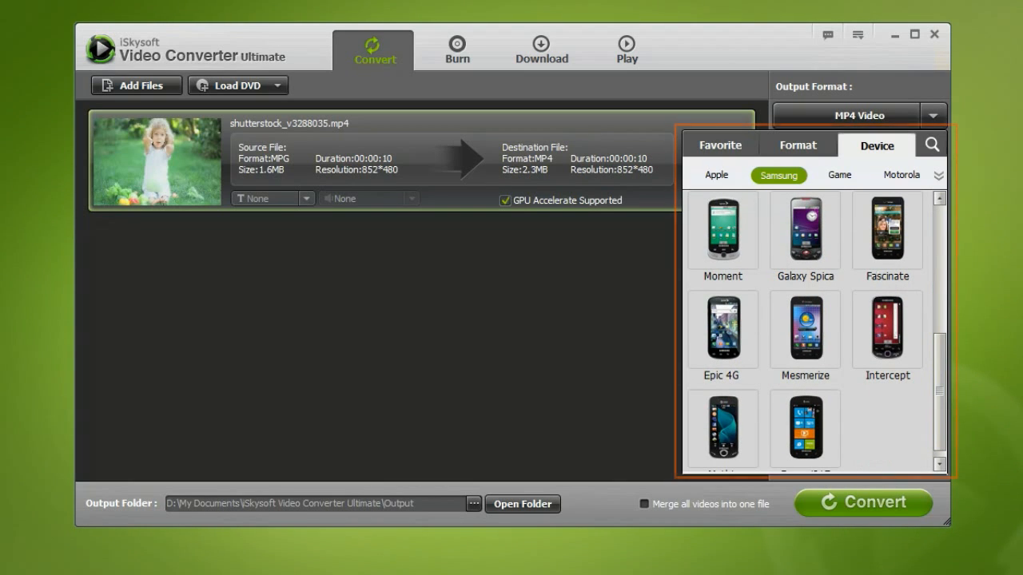
left_click(839, 174)
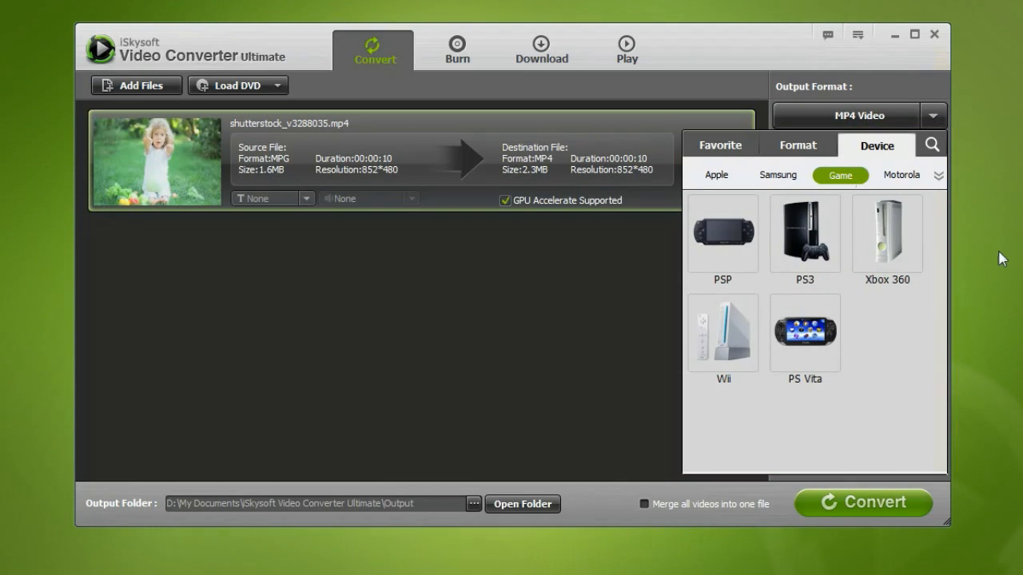
left_click(902, 174)
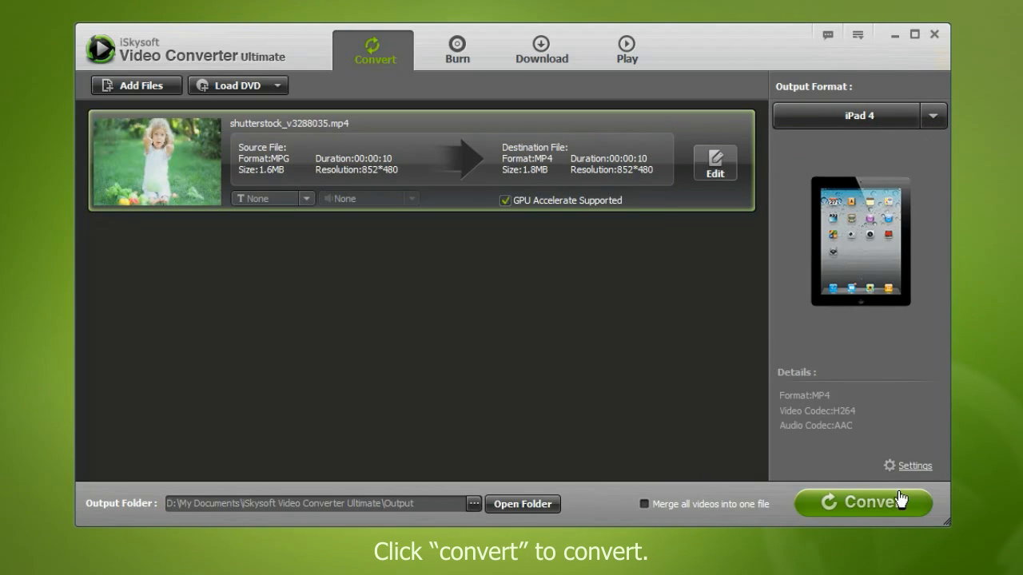
Convert the clip to iPad 4 and move to DVD burning
left_click(863, 502)
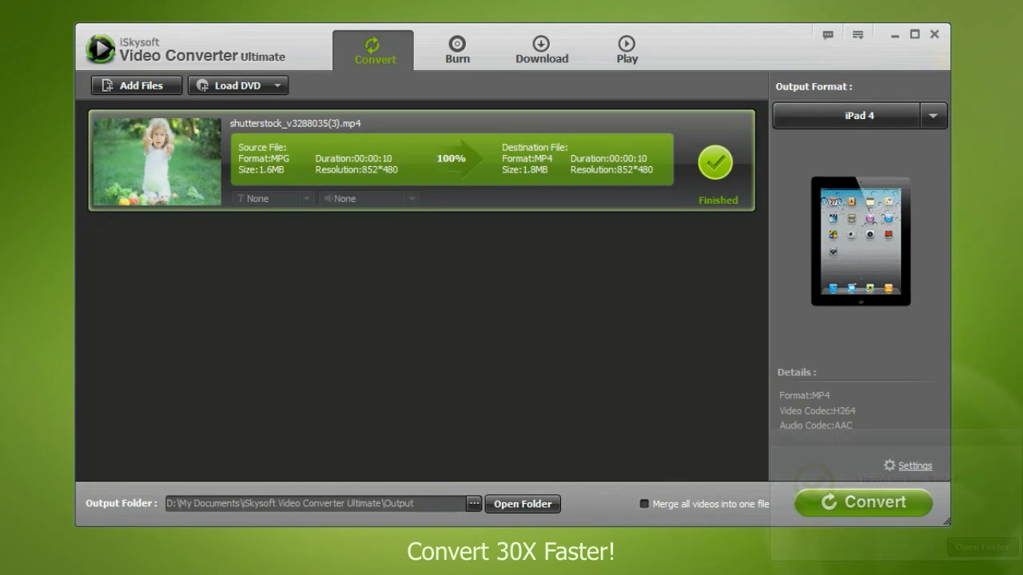
left_click(457, 48)
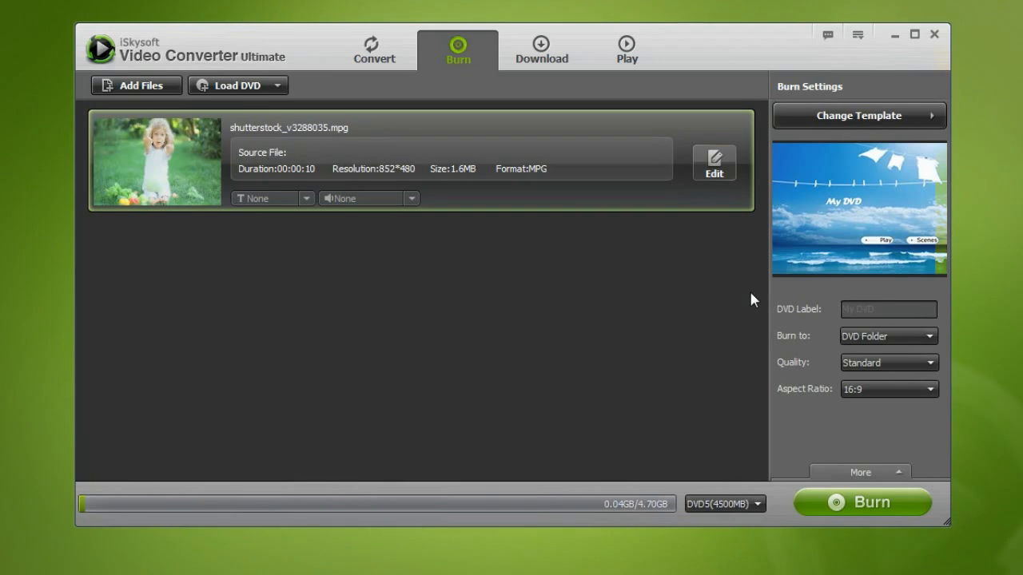
Add several sample videos to the burn queue and show the DVD menu templates
left_click(136, 87)
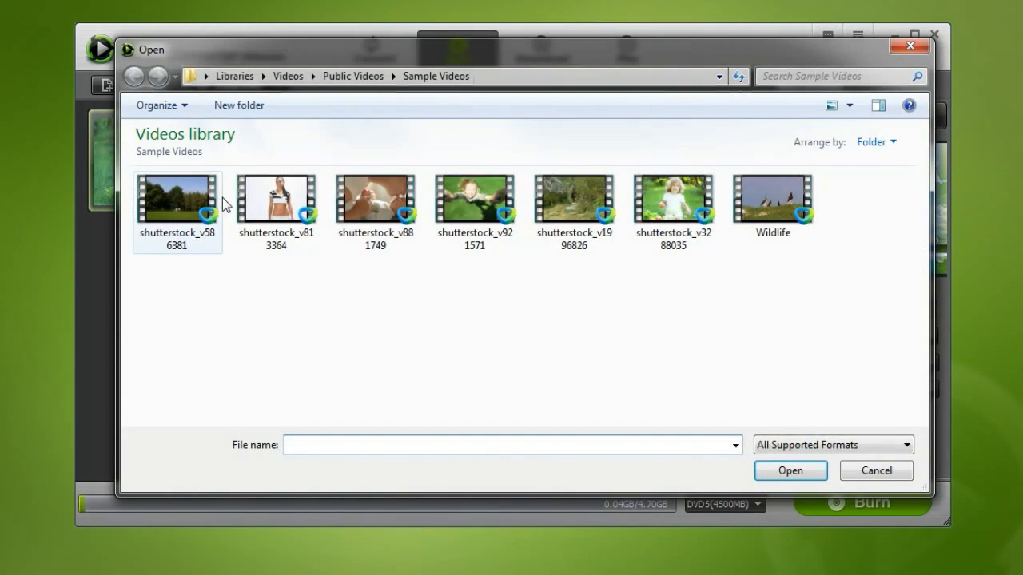
left_click(790, 470)
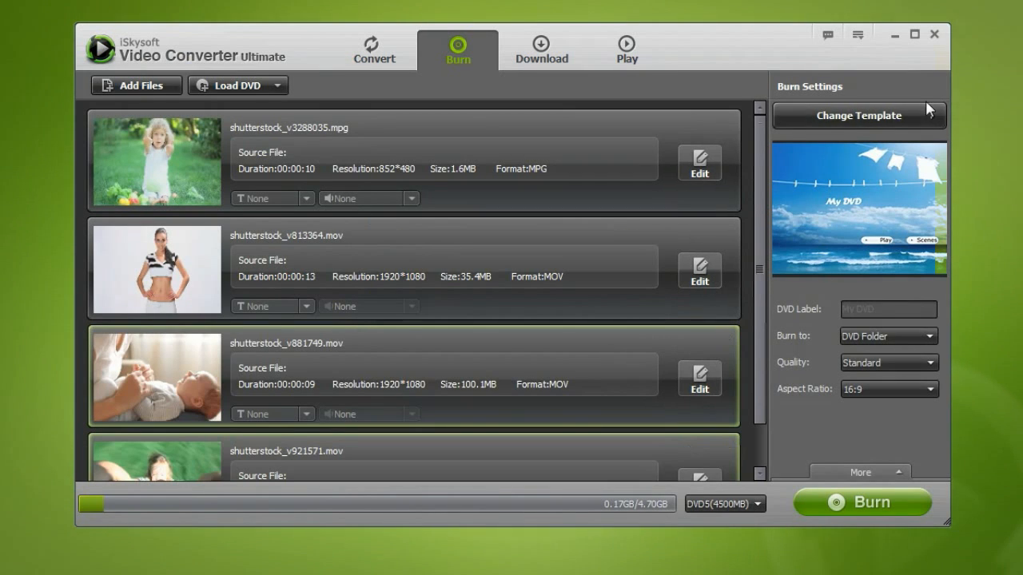
left_click(858, 115)
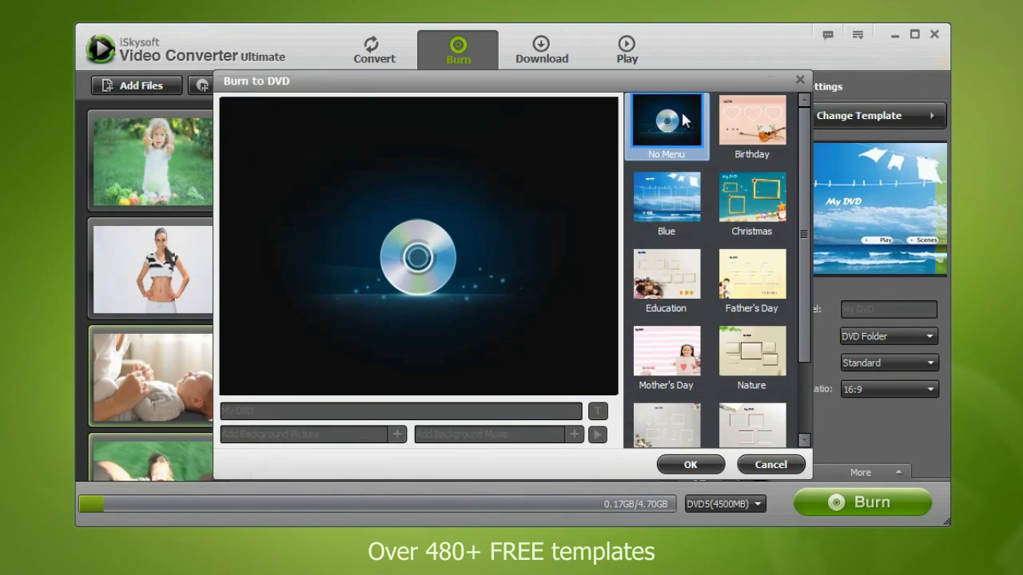
Apply the pink photo menu template instead of Blue and start burning the DVD
left_click(665, 198)
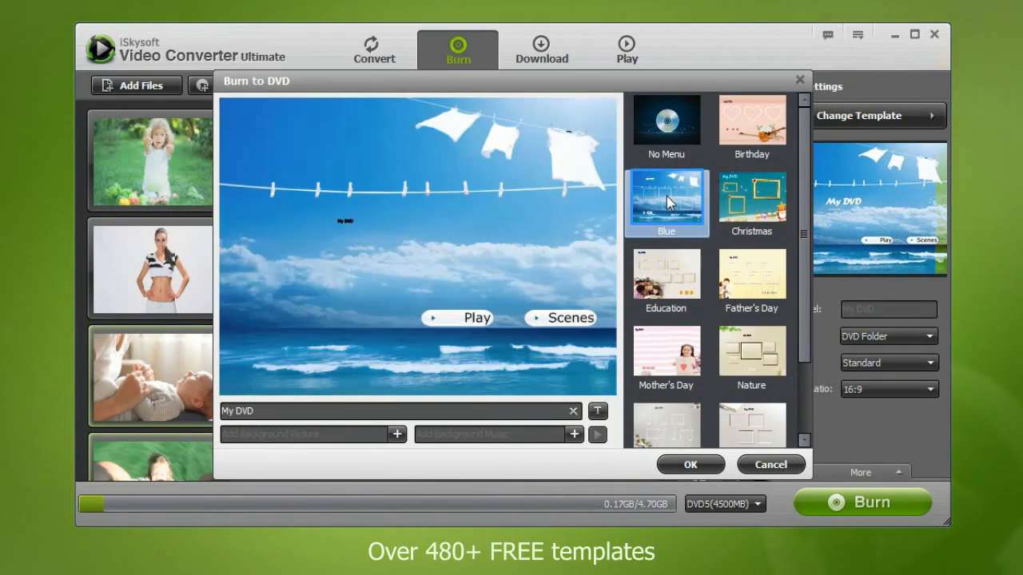
left_click(751, 273)
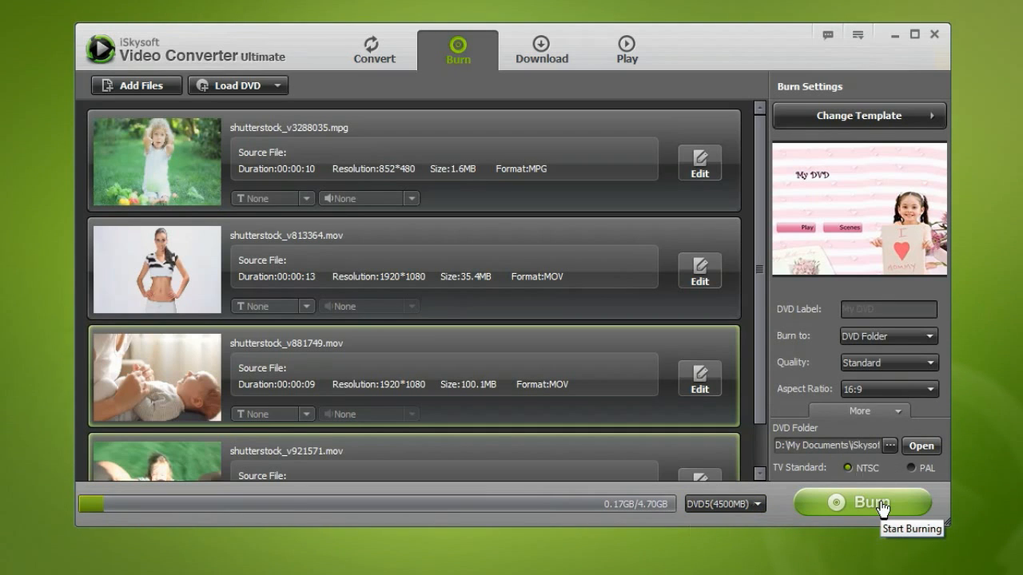
left_click(861, 502)
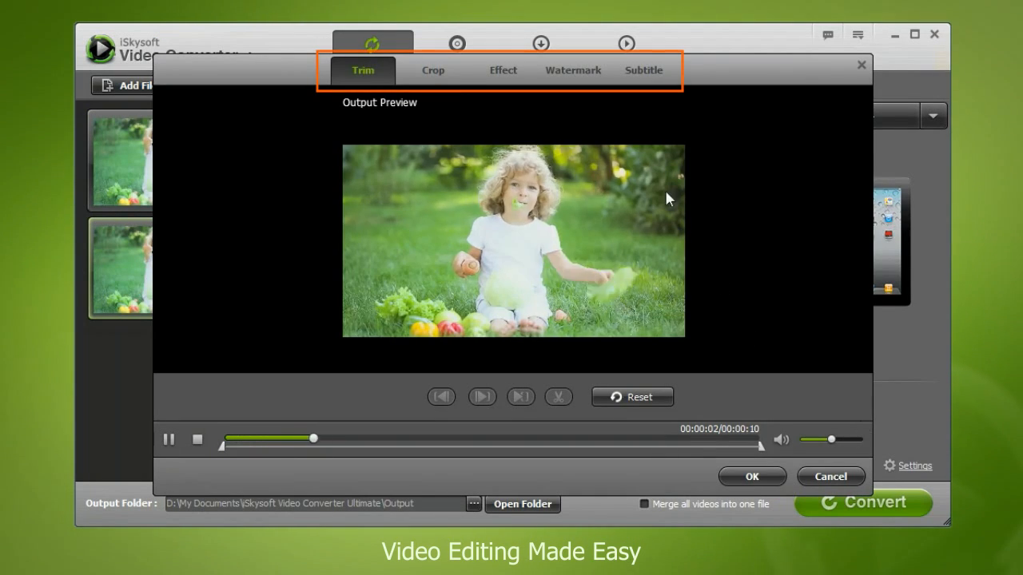
Add the text watermark 'MY' to the clip and show the built-in video player
left_click(433, 70)
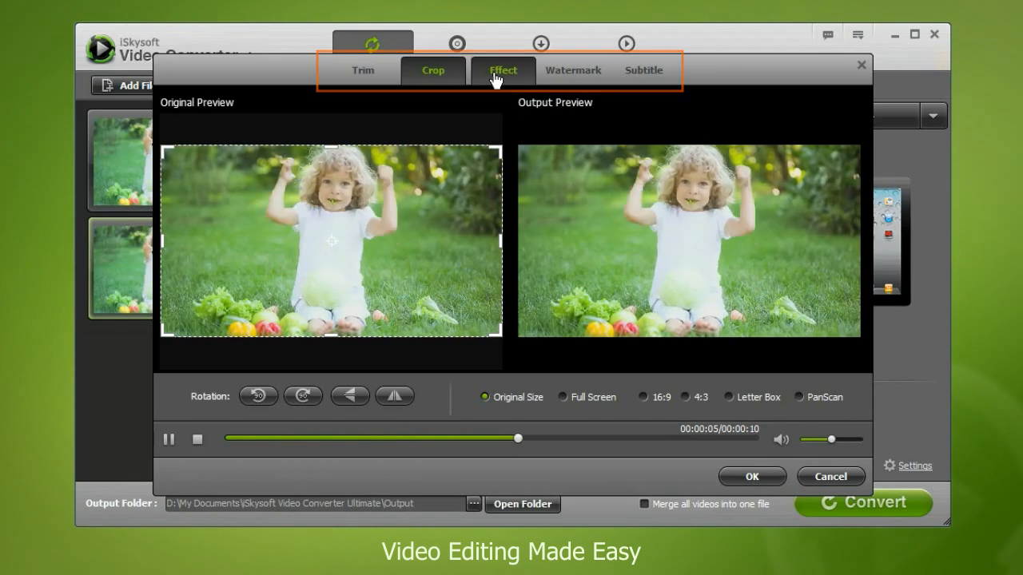
left_click(572, 70)
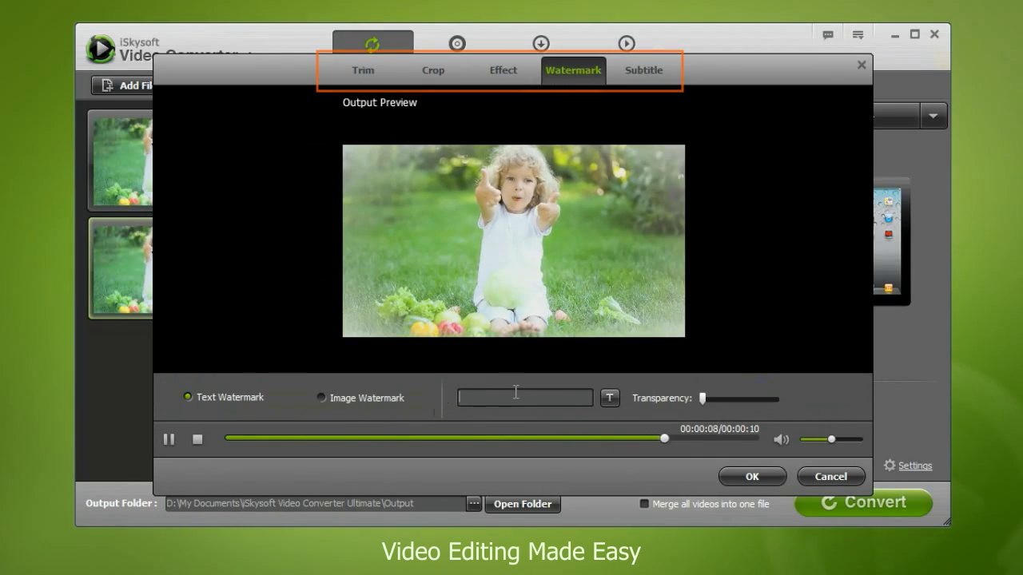
type("MY")
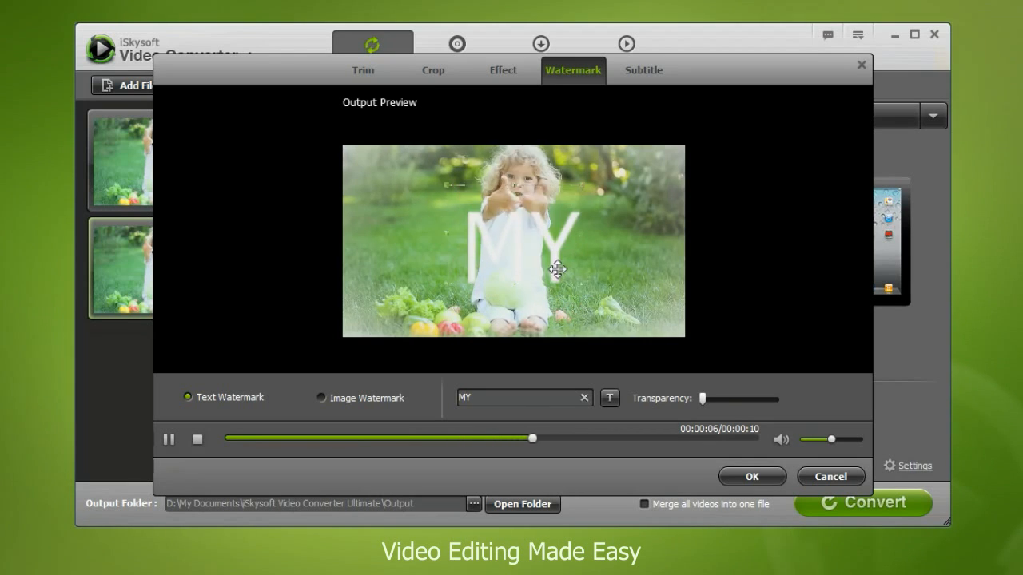
left_click(643, 70)
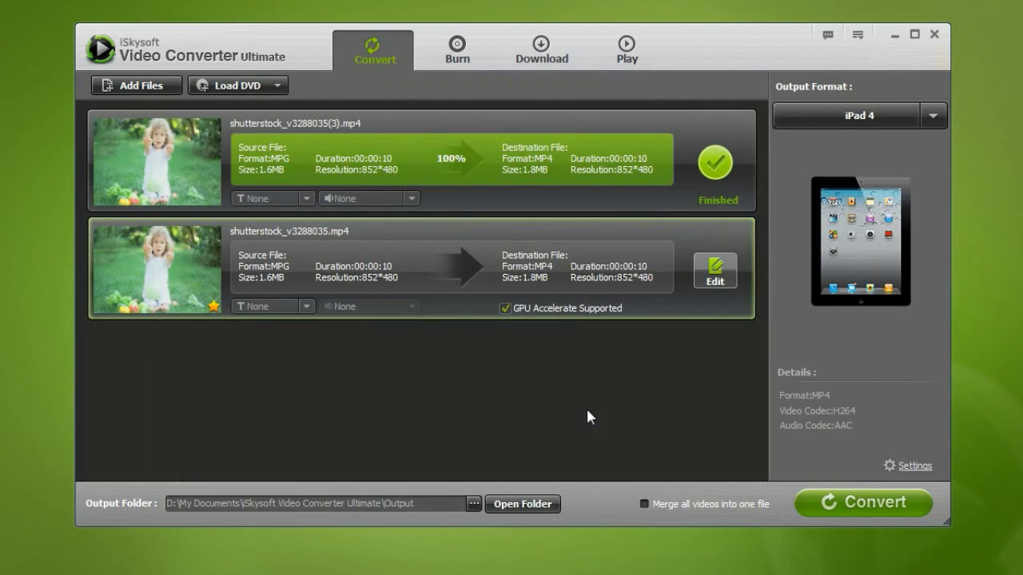
left_click(627, 48)
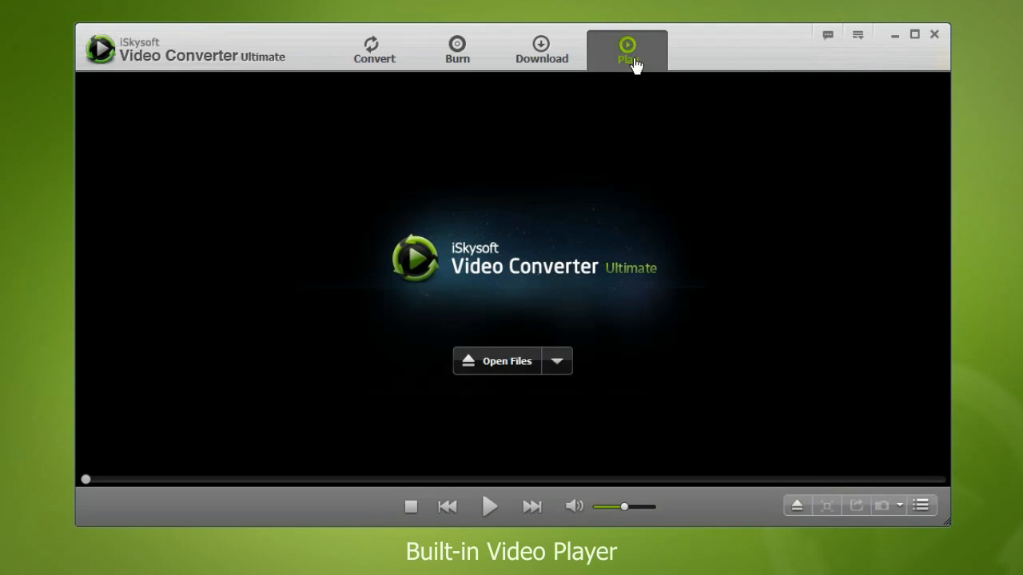